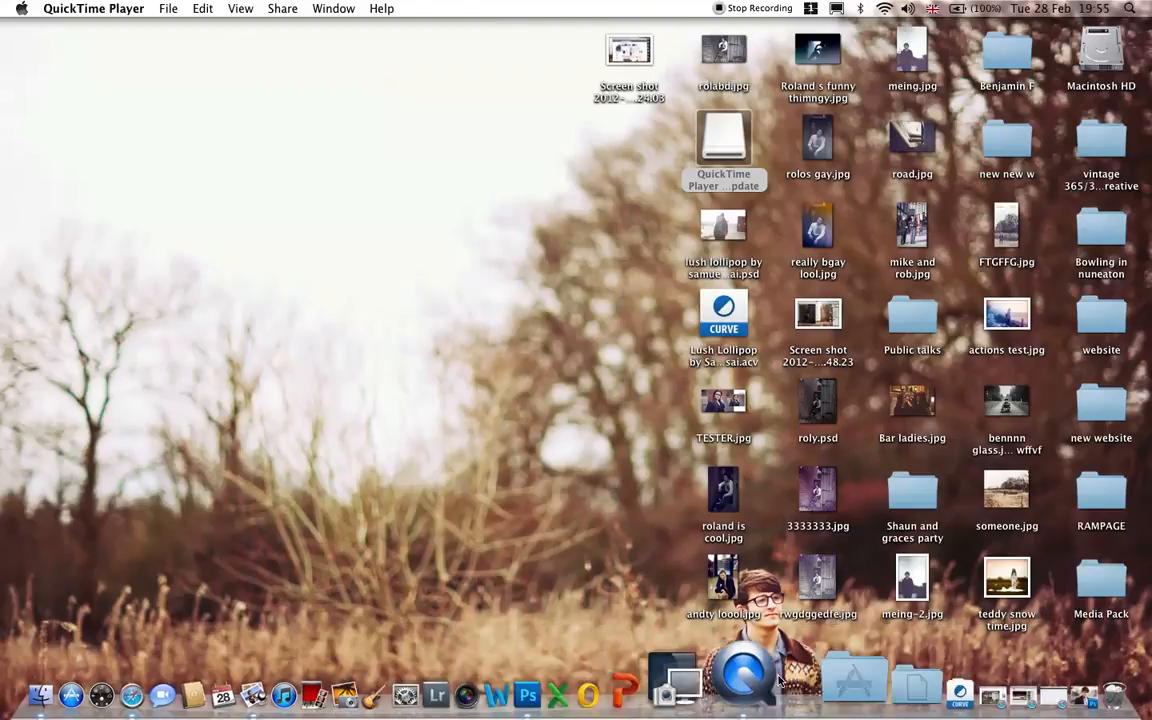
Step: Switch from QuickTime to Photoshop using its Dock icon
left_click(527, 693)
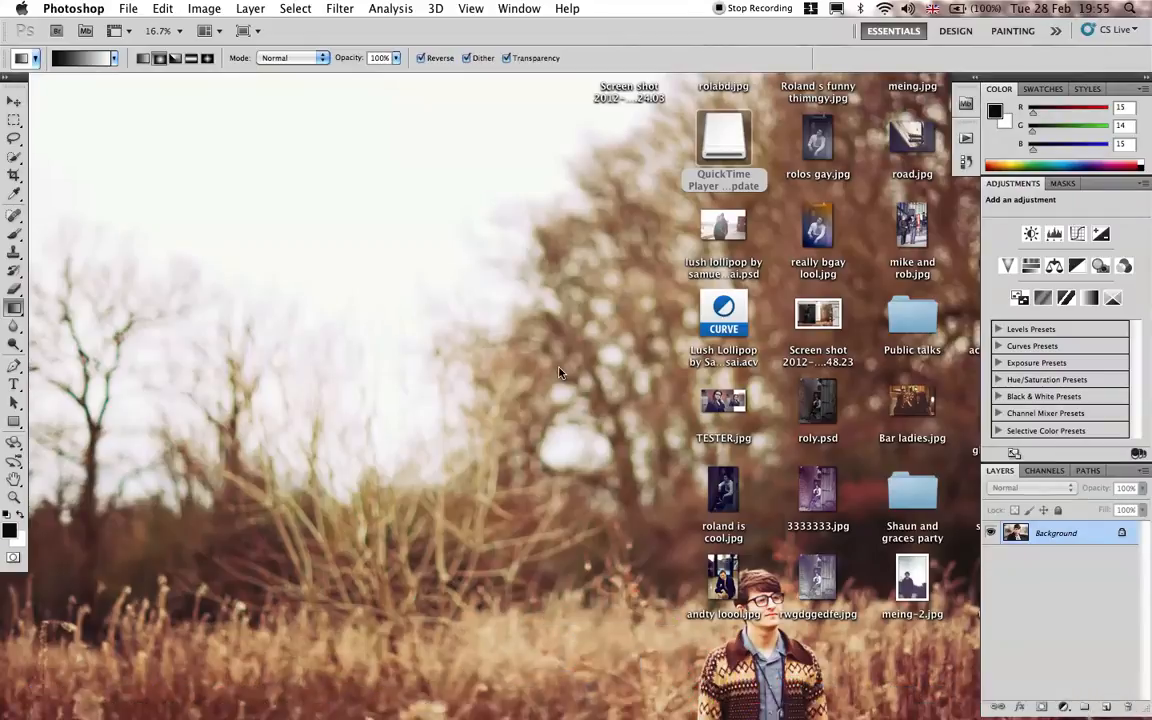
mouse_move(518, 314)
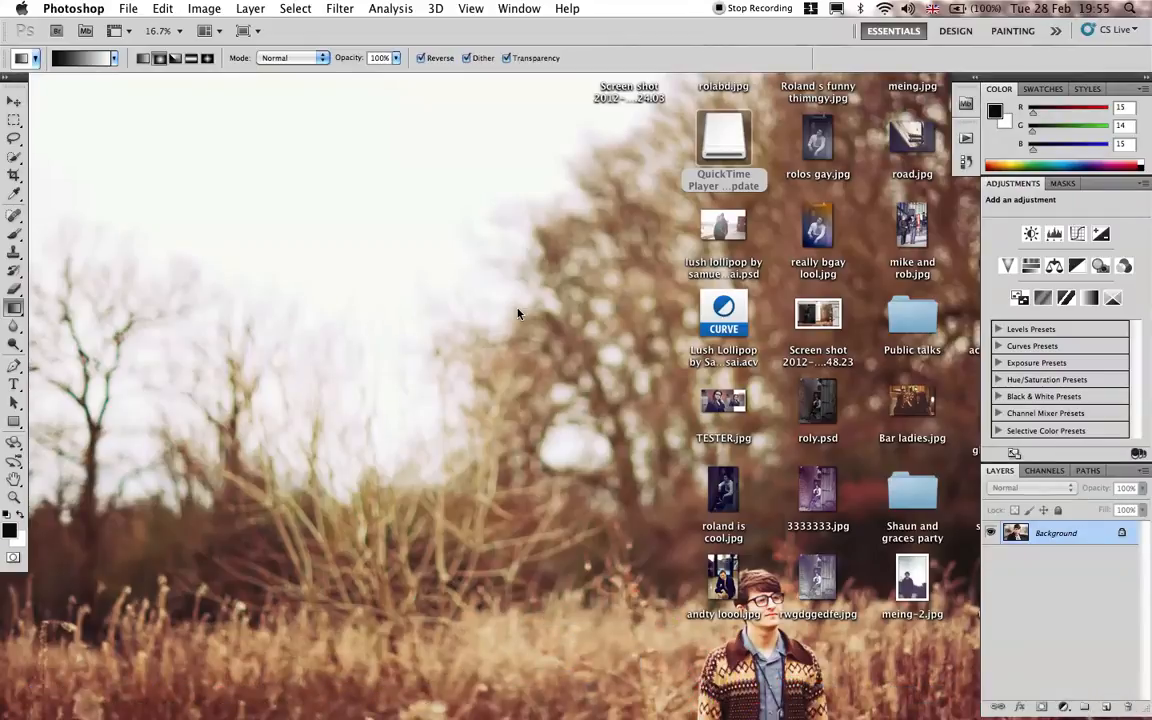
mouse_move(440, 253)
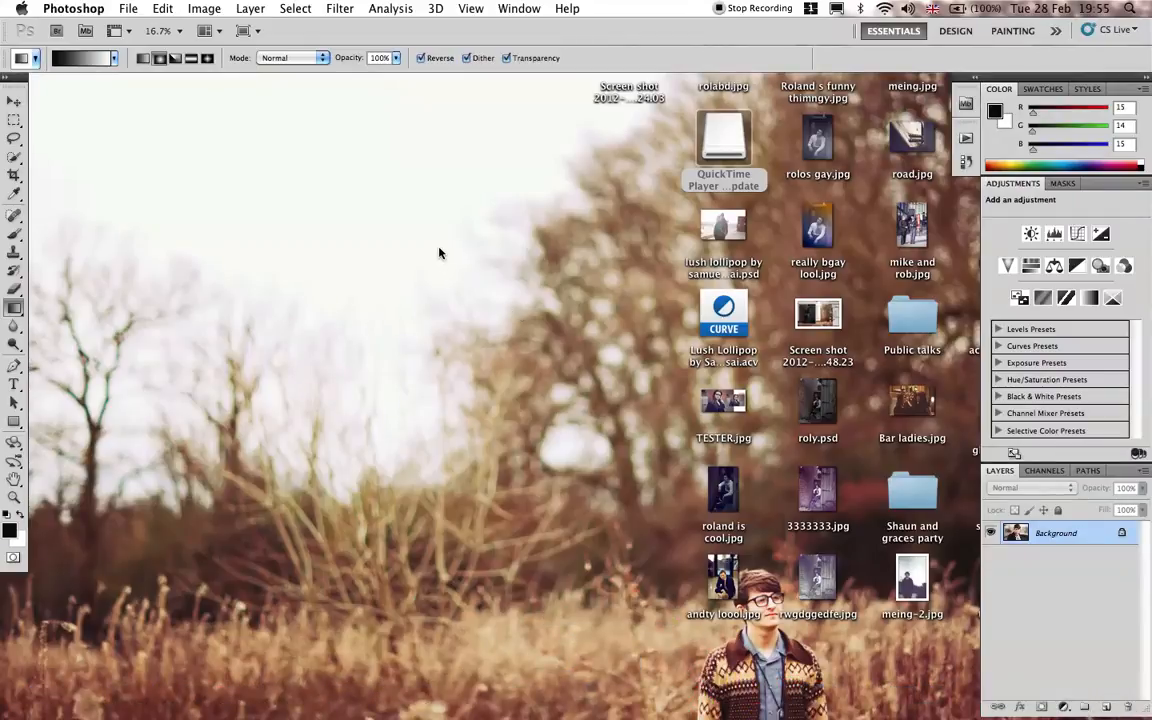
mouse_move(438, 215)
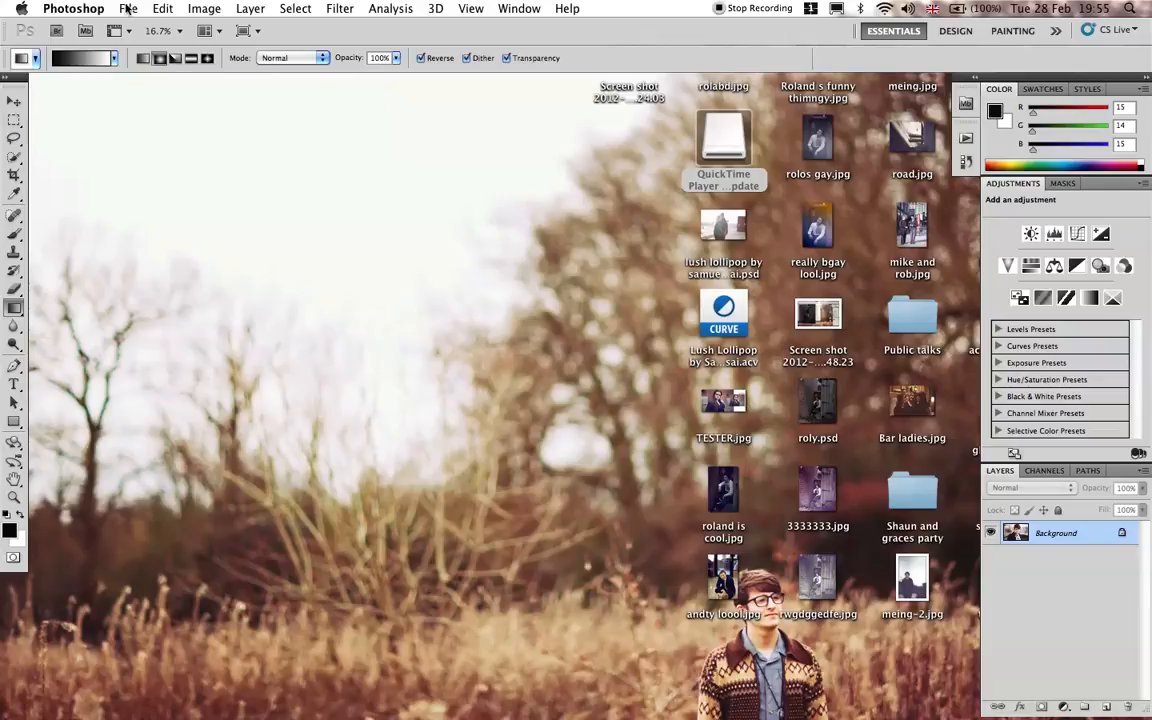
Step: Open IMG_5366.JPG and IMG_5367.JPG from the 2012-01-28 folder
left_click(128, 8)
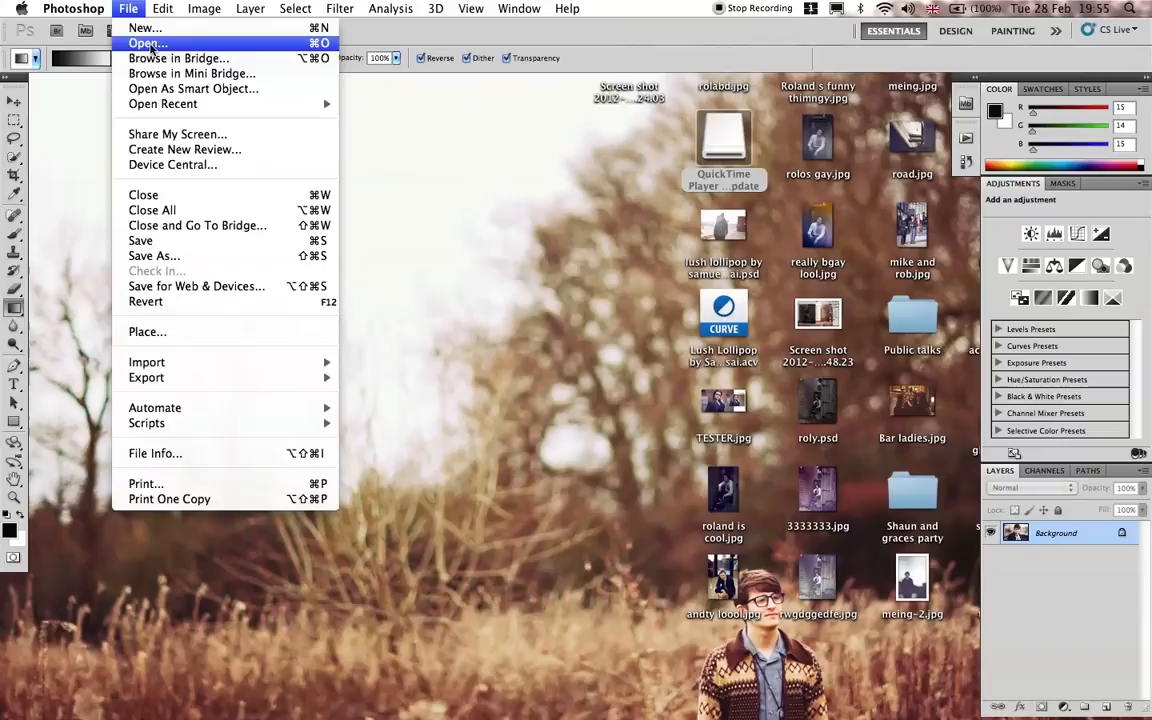
left_click(147, 43)
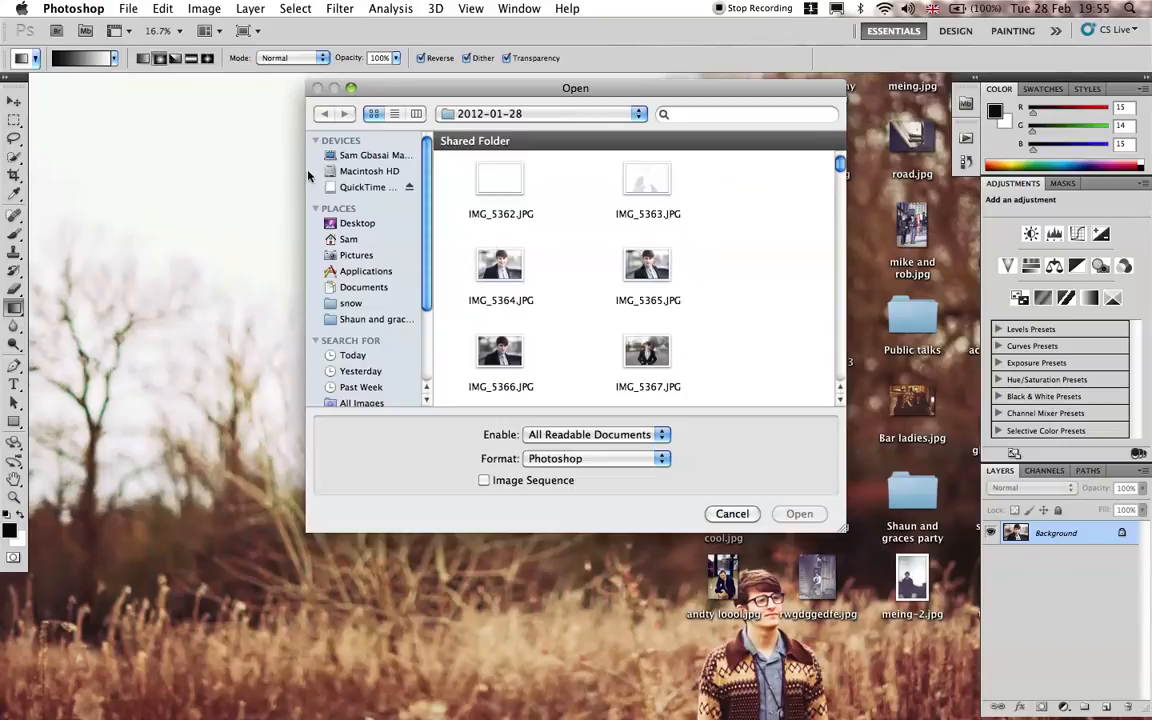
left_click(732, 513)
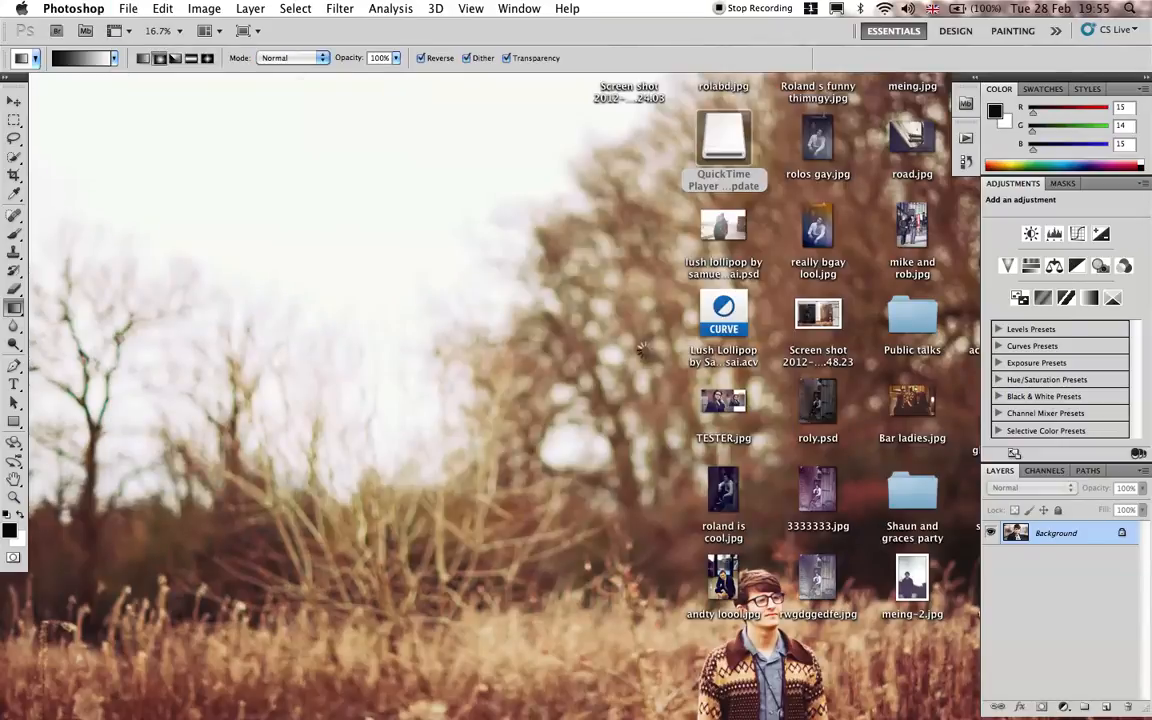
mouse_move(610, 318)
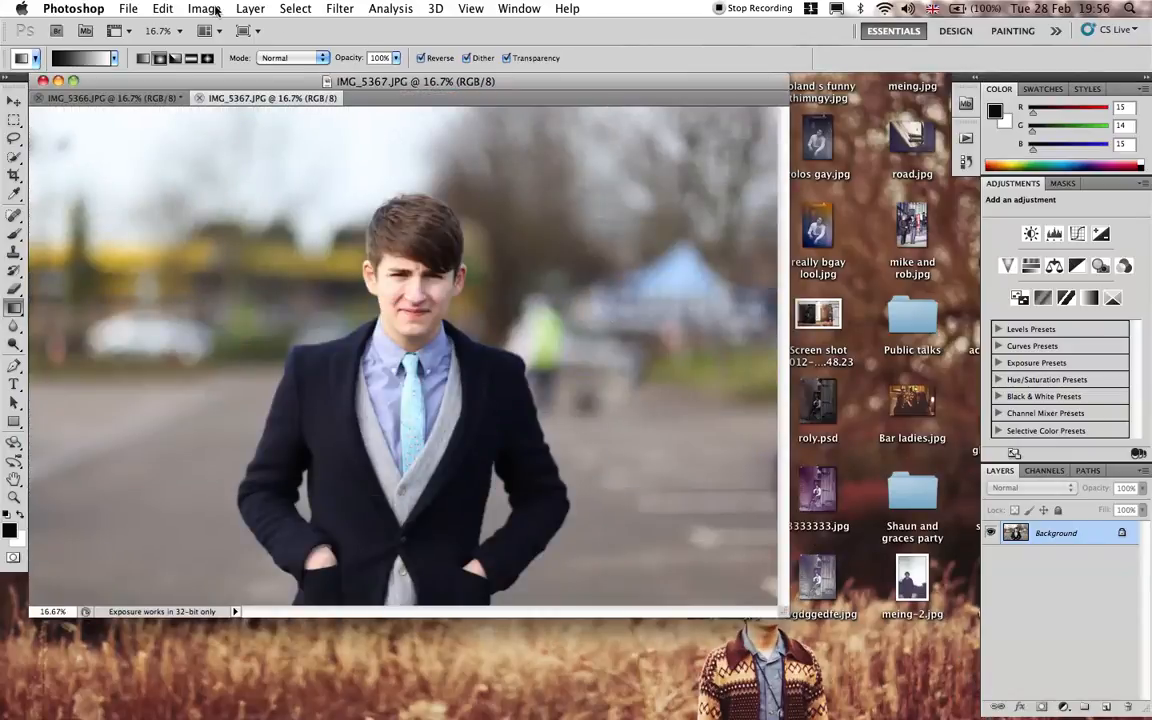
Step: Open the Curves adjustment for IMG_5367.JPG through the Image menu
left_click(204, 8)
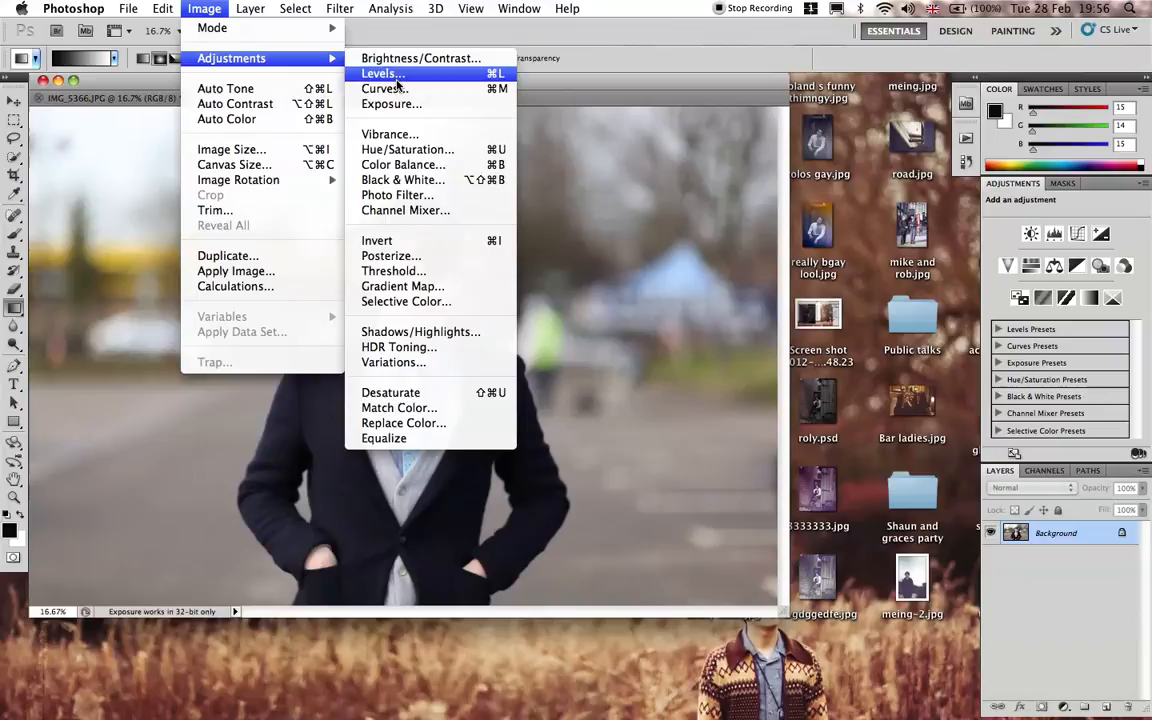
mouse_move(383, 88)
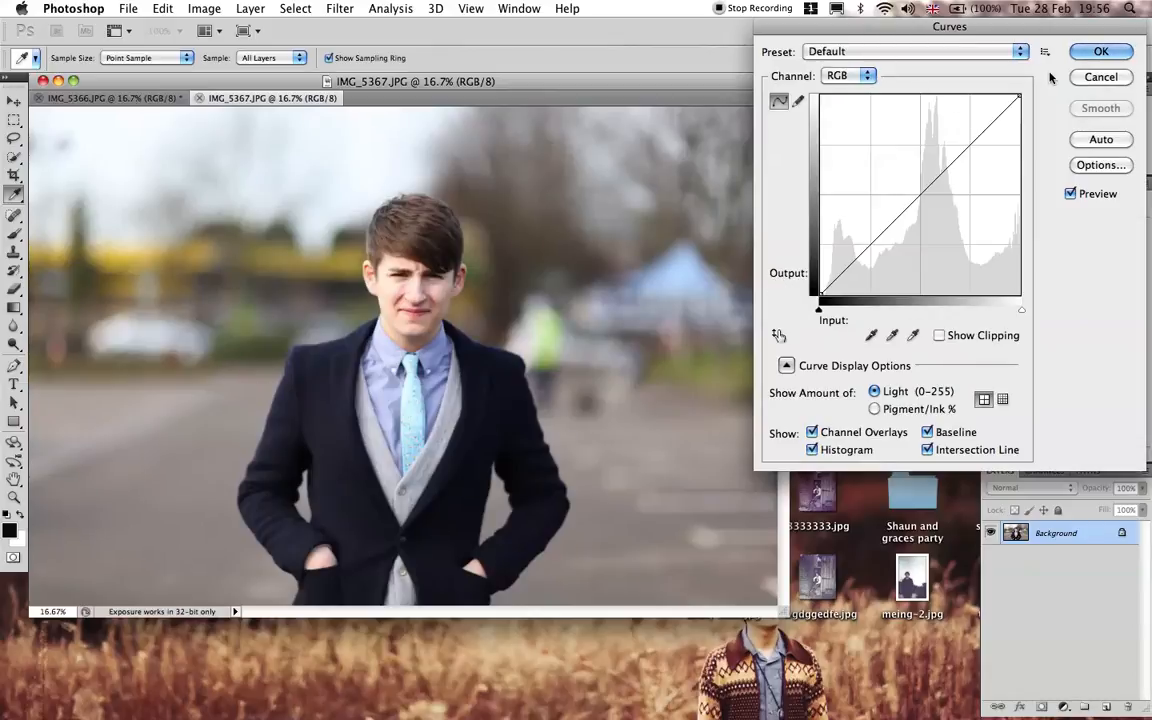
mouse_move(1044, 50)
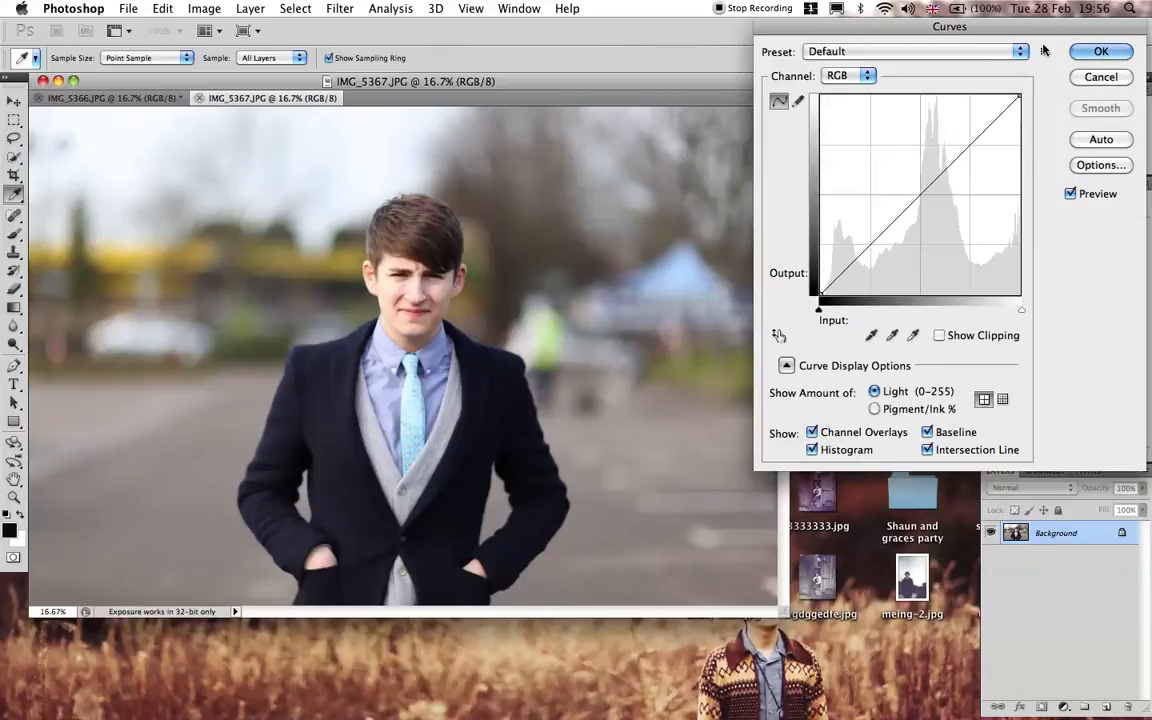
Step: Load the 'Lush Lollipop by Samuel Gbasai' .acv preset from Downloads into Curves
left_click(1019, 51)
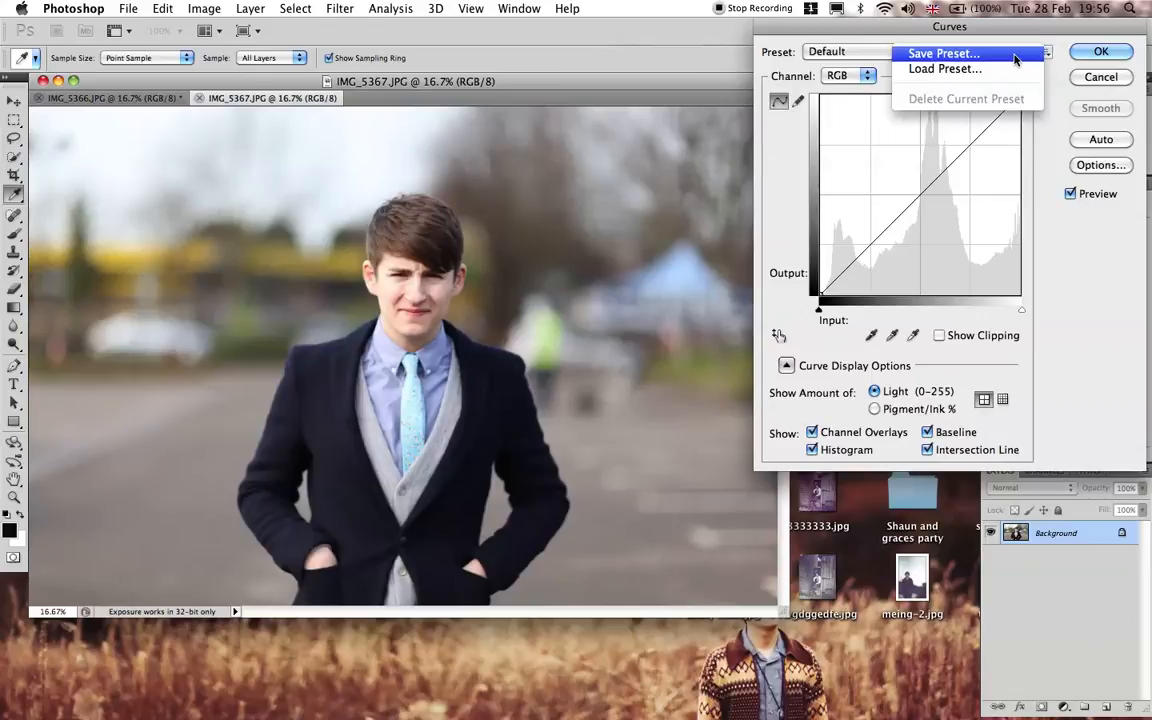
mouse_move(945, 68)
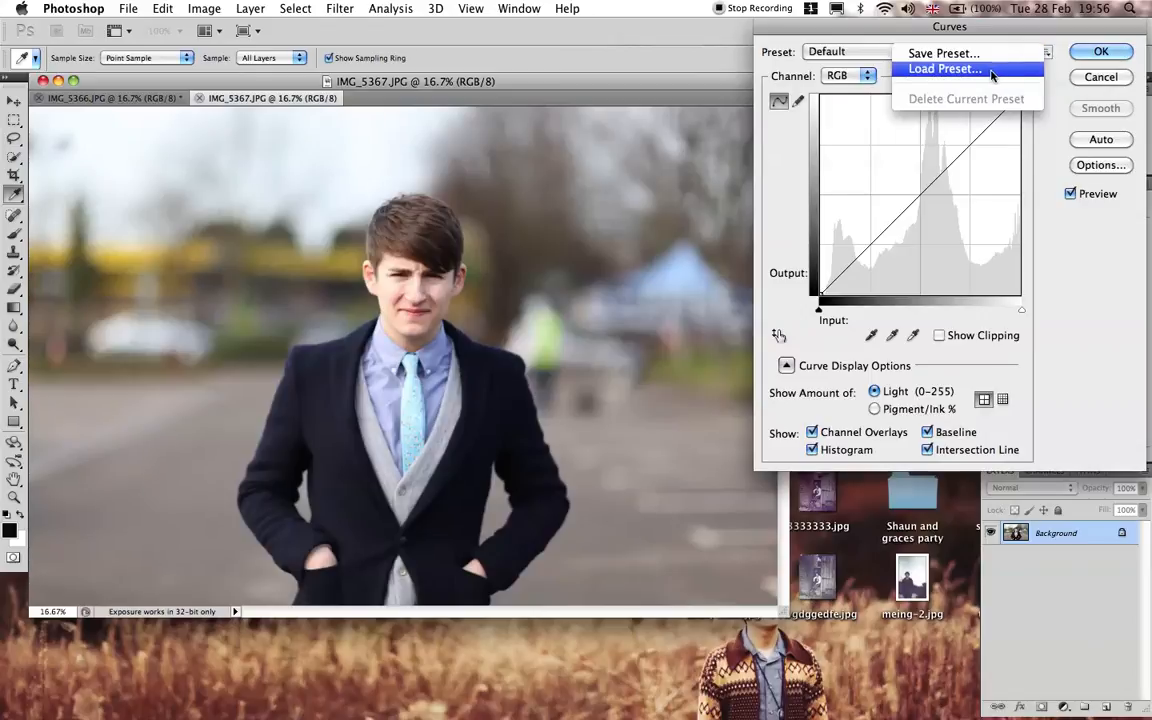
left_click(944, 68)
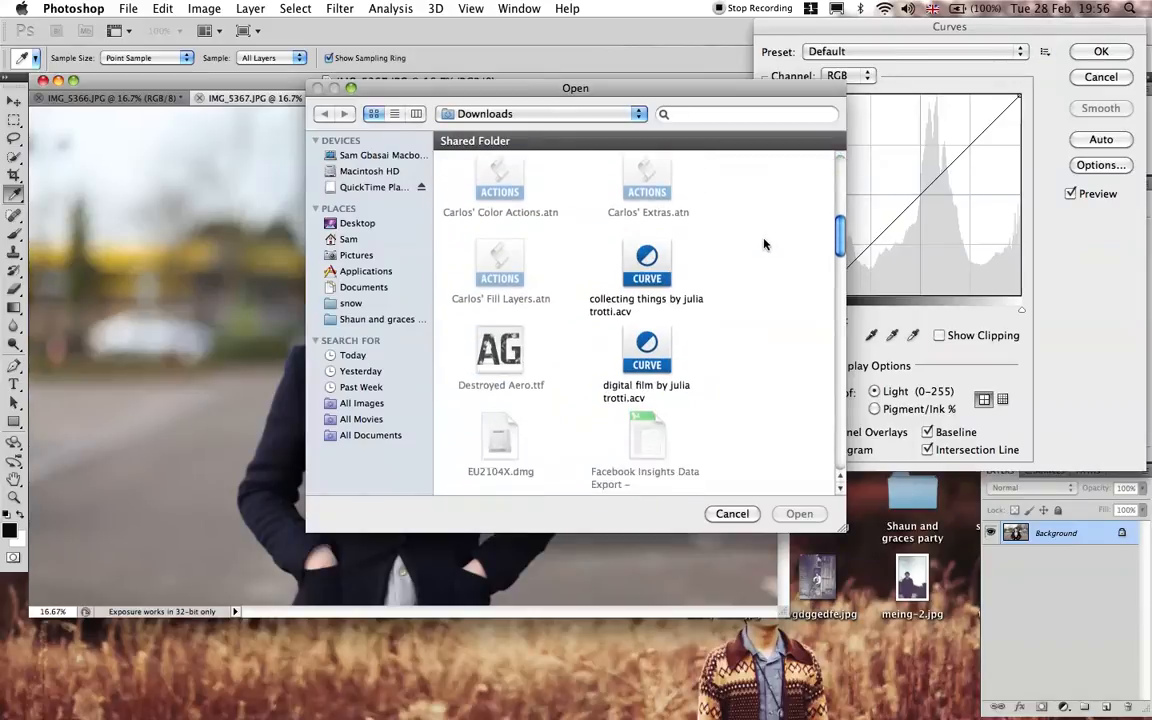
scroll("down", 3)
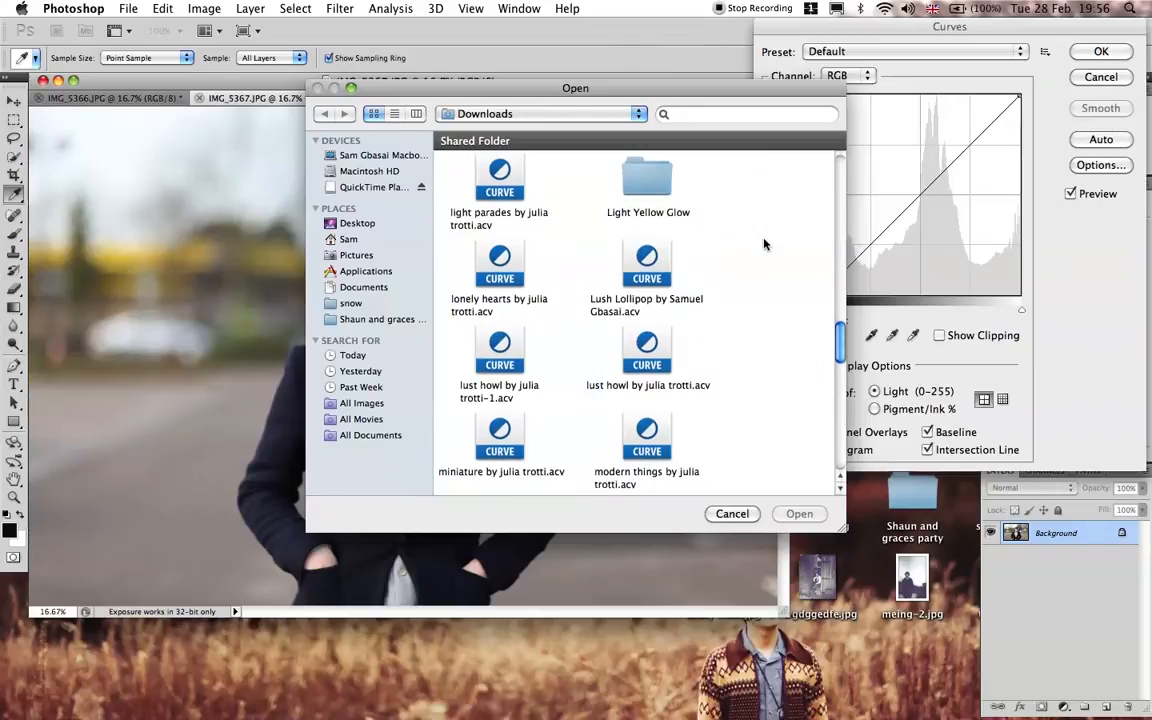
double_click(646, 262)
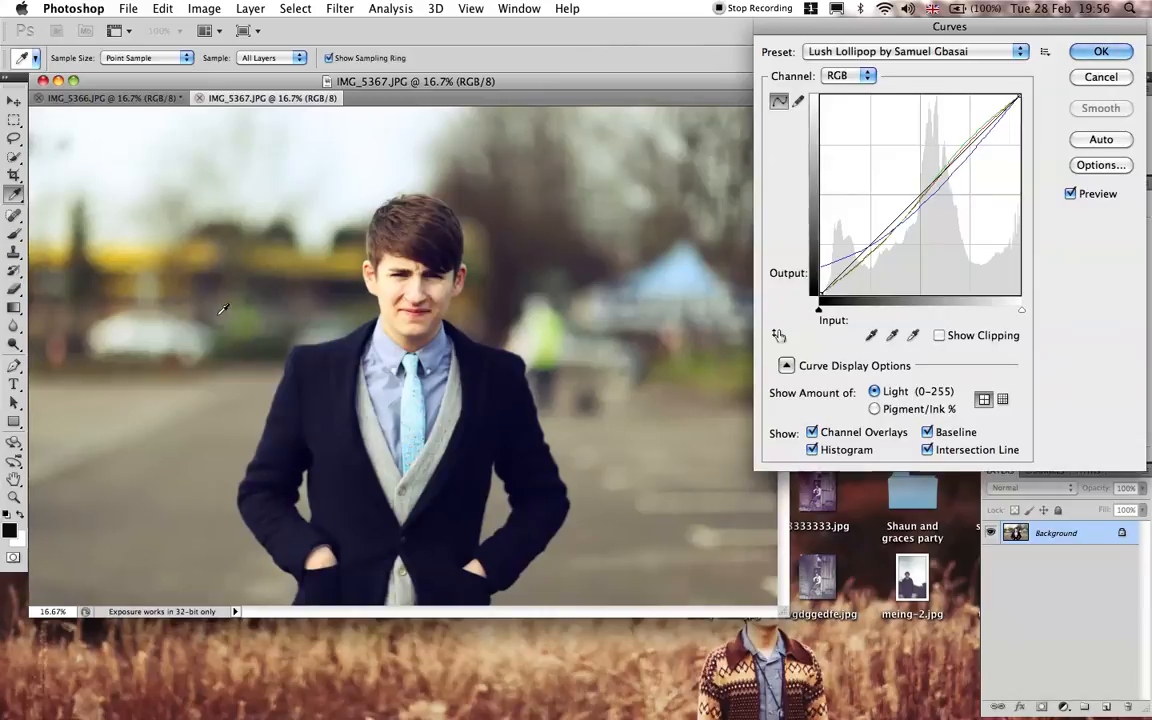
mouse_move(880, 218)
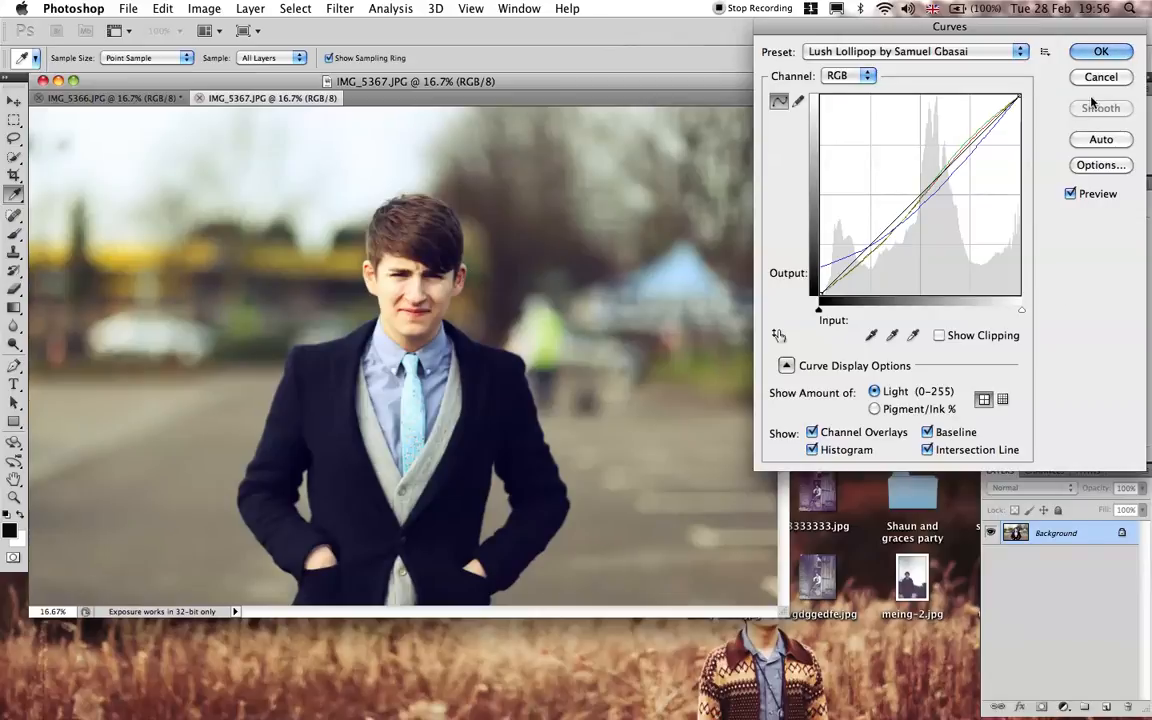
Step: Apply the Lush Lollipop curve to IMG_5367.JPG by confirming the Curves dialog
left_click(1100, 51)
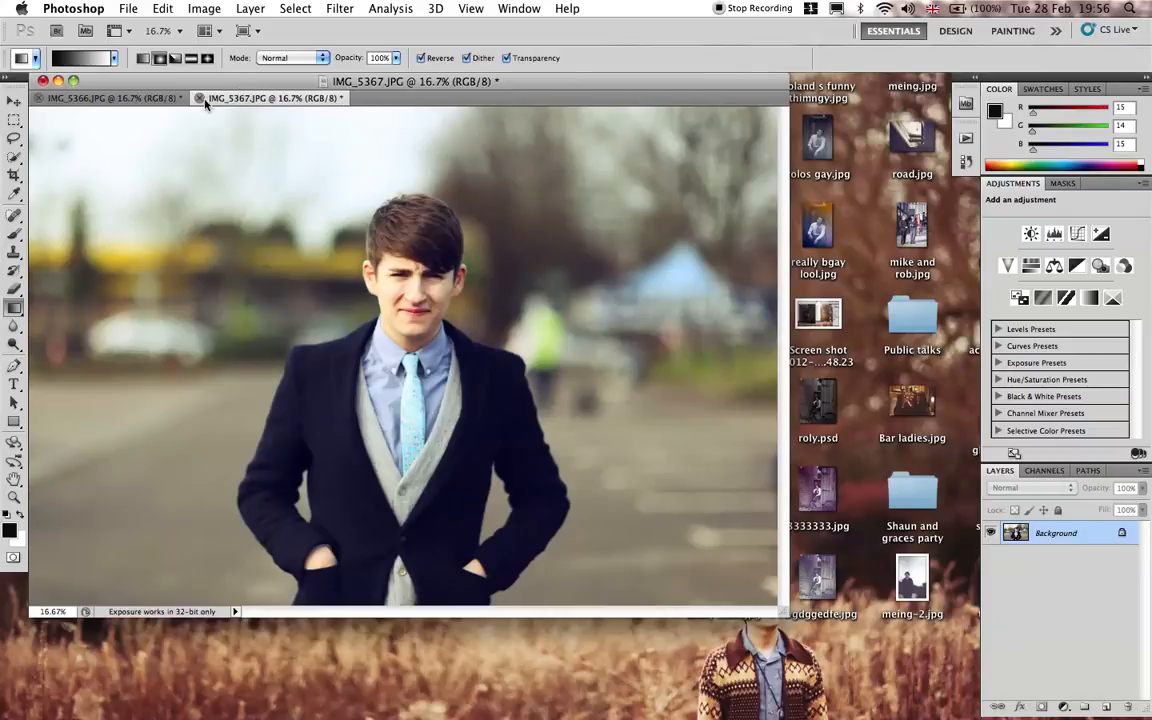
Step: Close IMG_5367.JPG without saving, leaving IMG_5366.JPG open
left_click(199, 97)
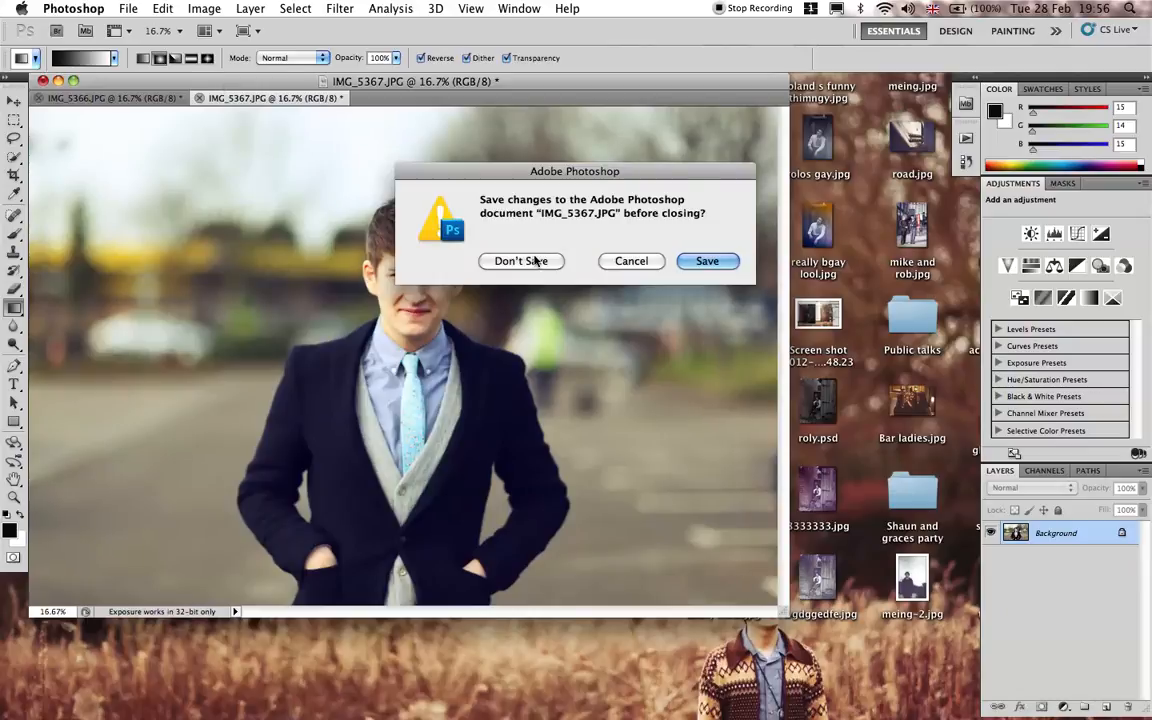
left_click(520, 261)
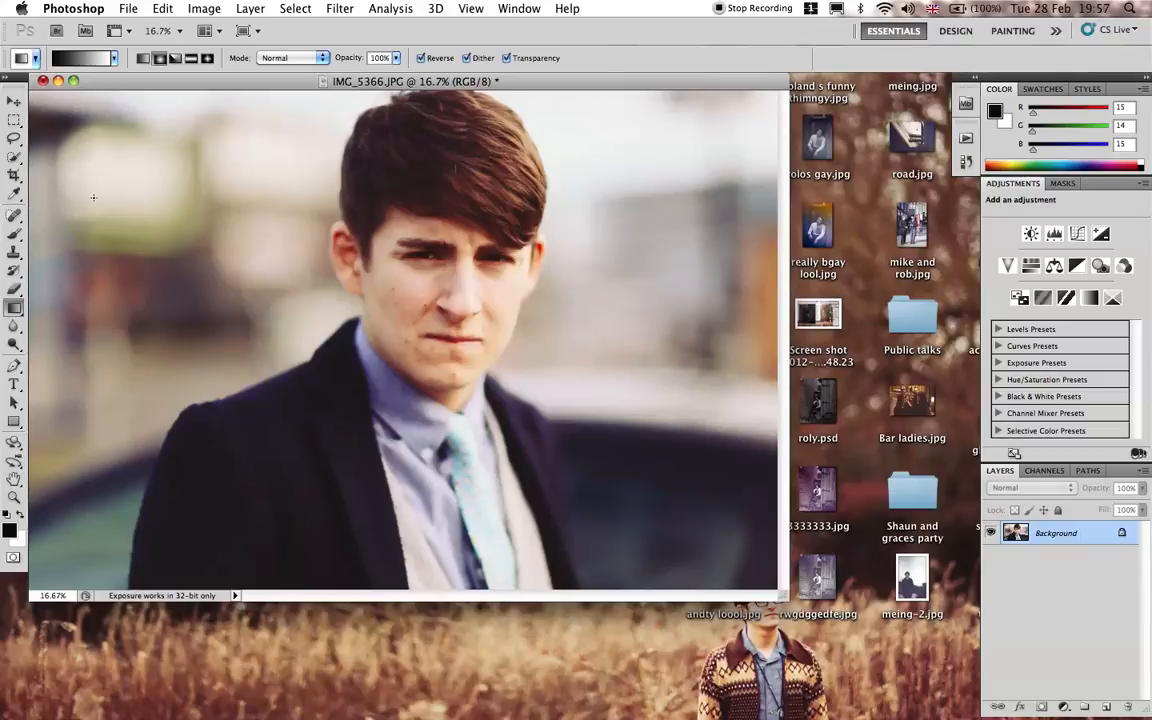
left_click(44, 81)
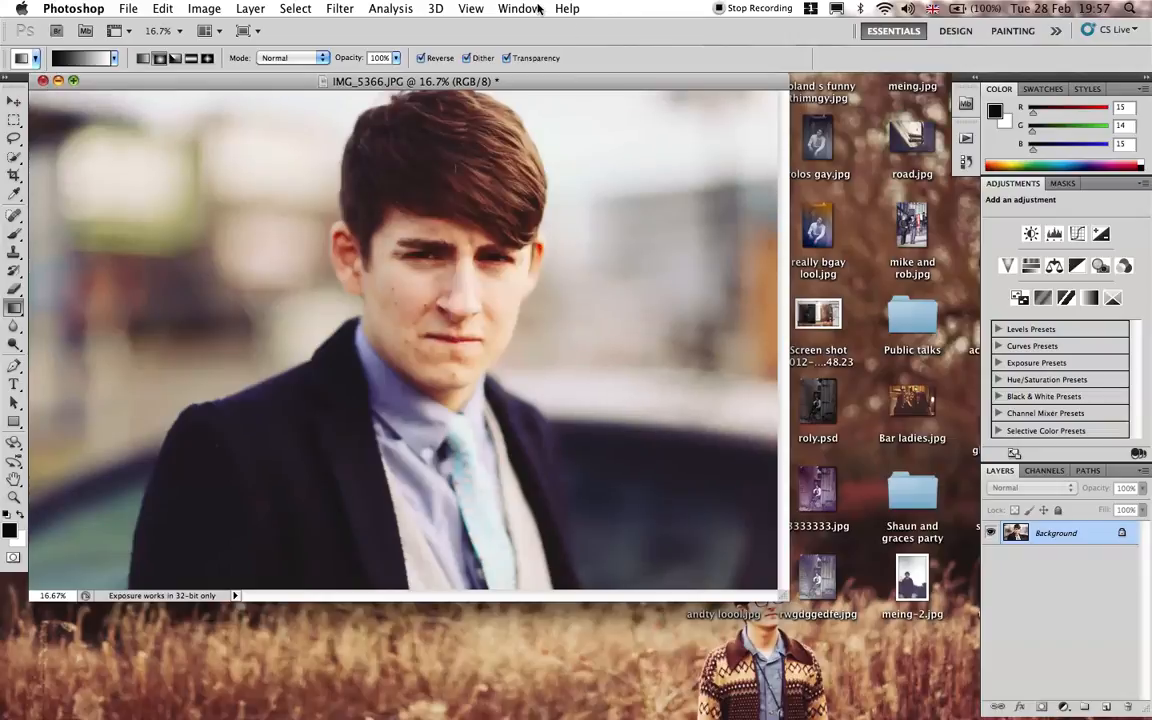
Step: Show the Actions panel from the Window menu and open its flyout options
left_click(519, 8)
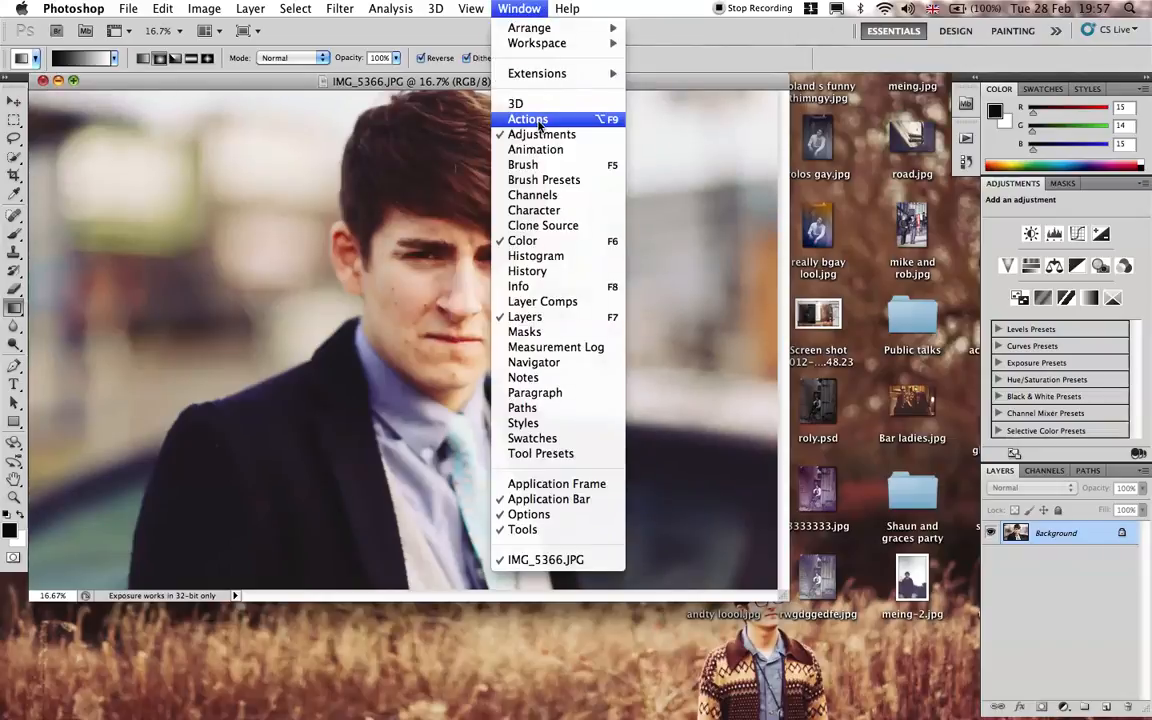
left_click(528, 119)
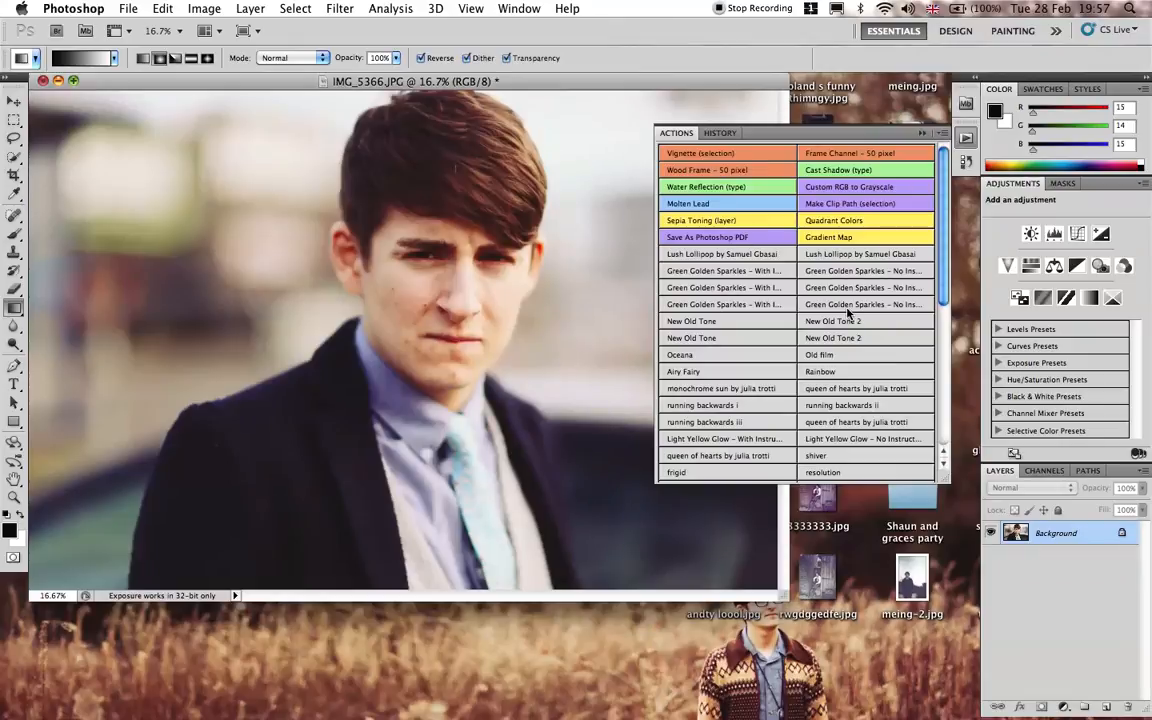
left_click(720, 132)
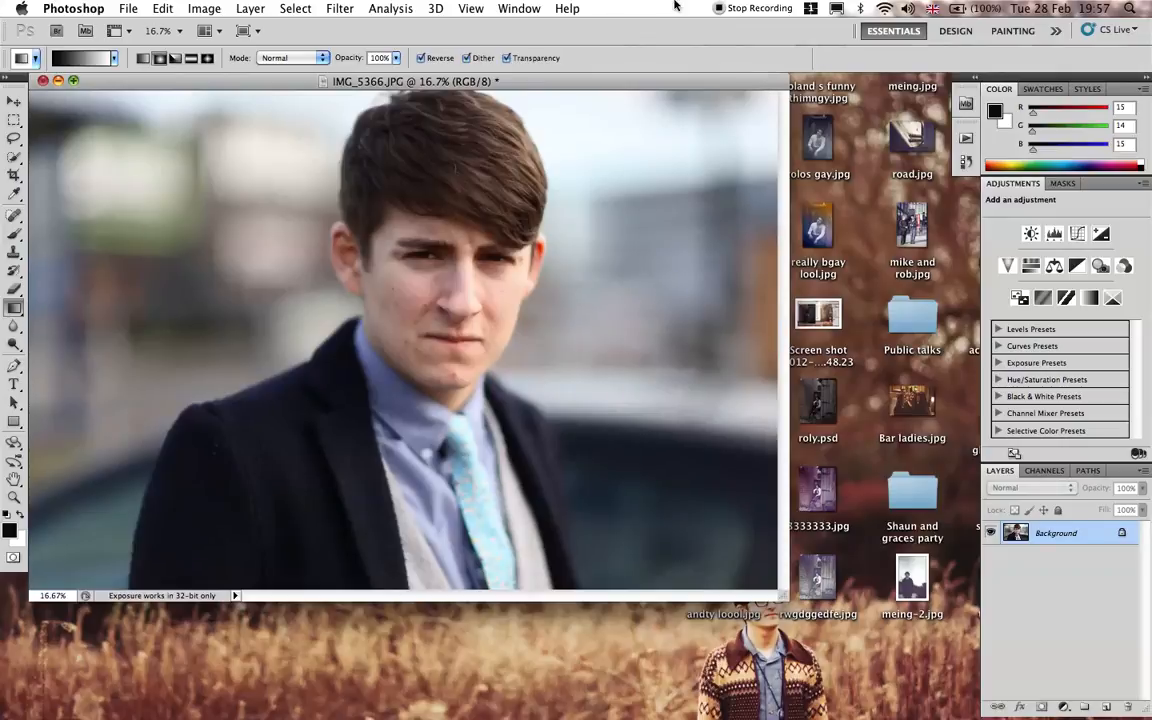
left_click(519, 8)
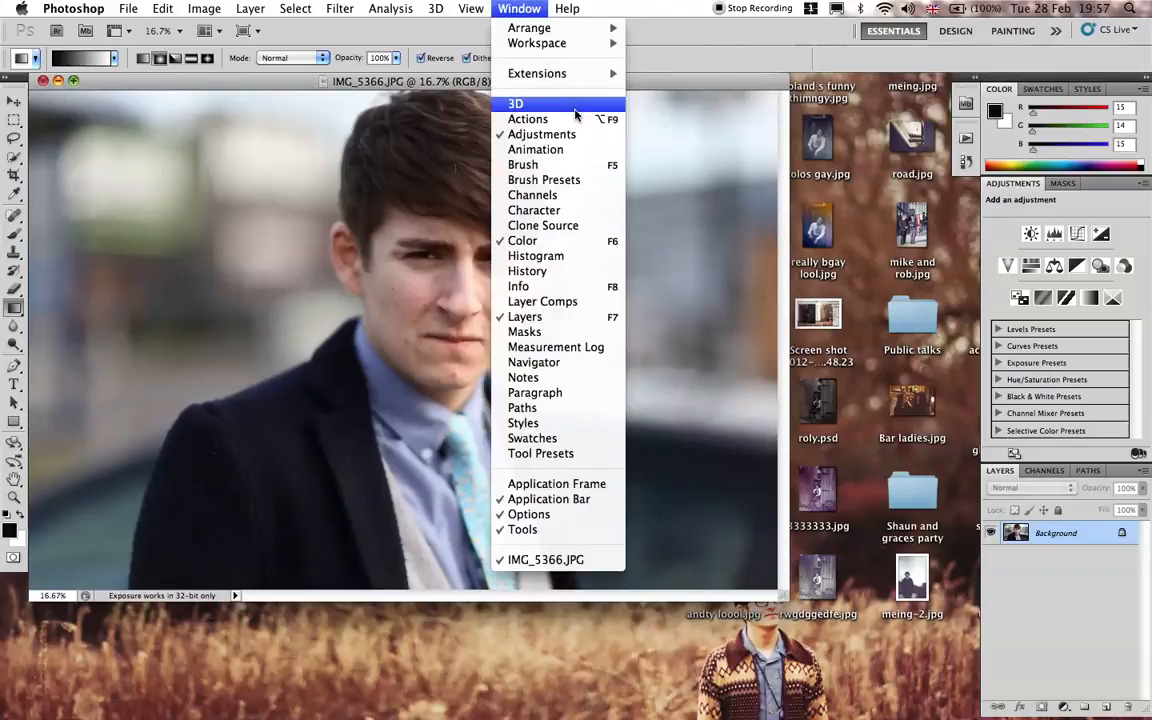
left_click(527, 119)
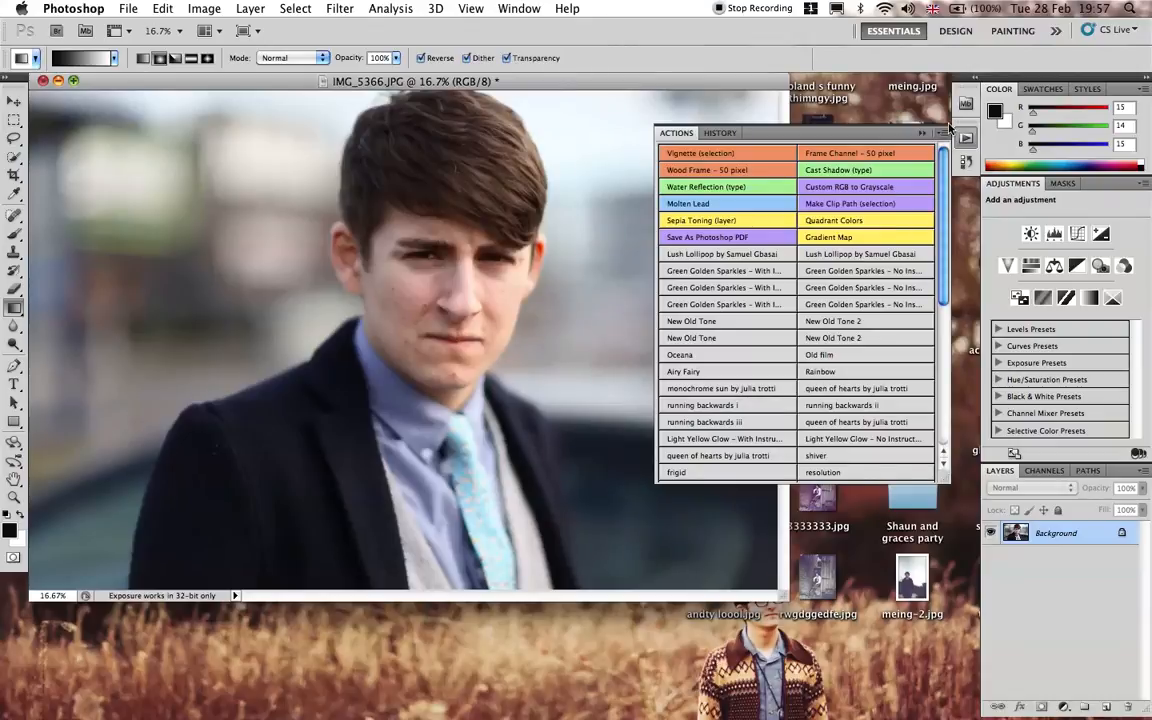
left_click(941, 132)
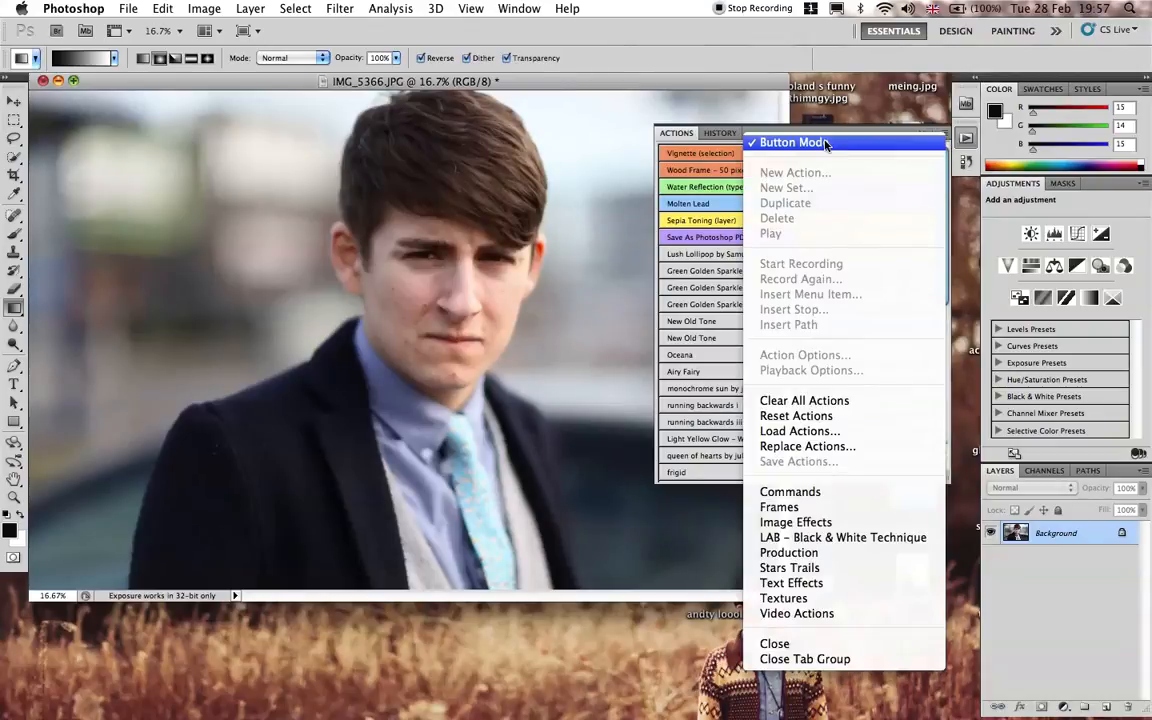
Step: Turn off Button Mode to list actions, then start Load Actions
left_click(790, 142)
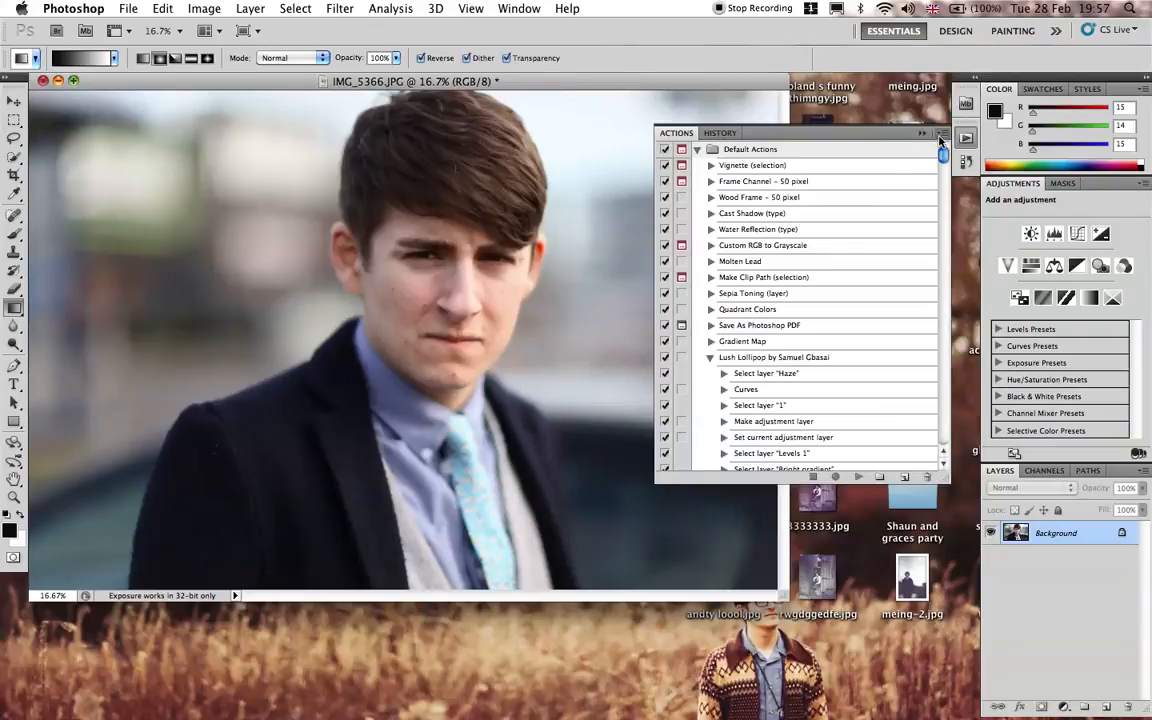
left_click(940, 135)
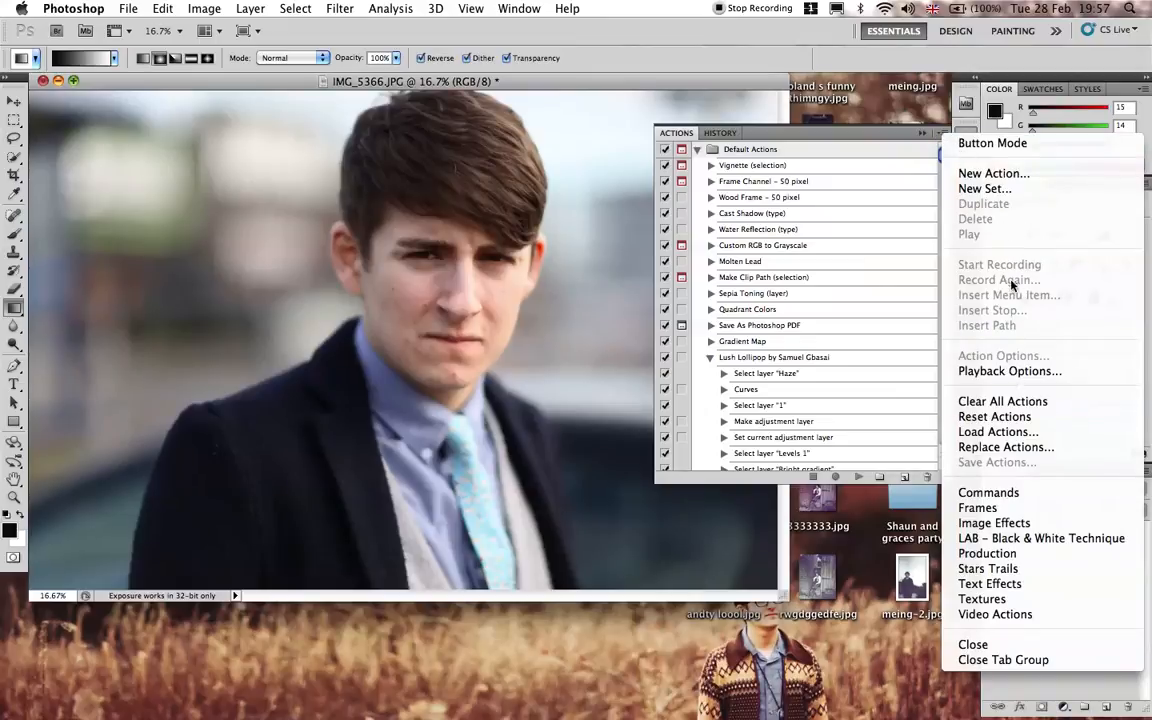
left_click(997, 431)
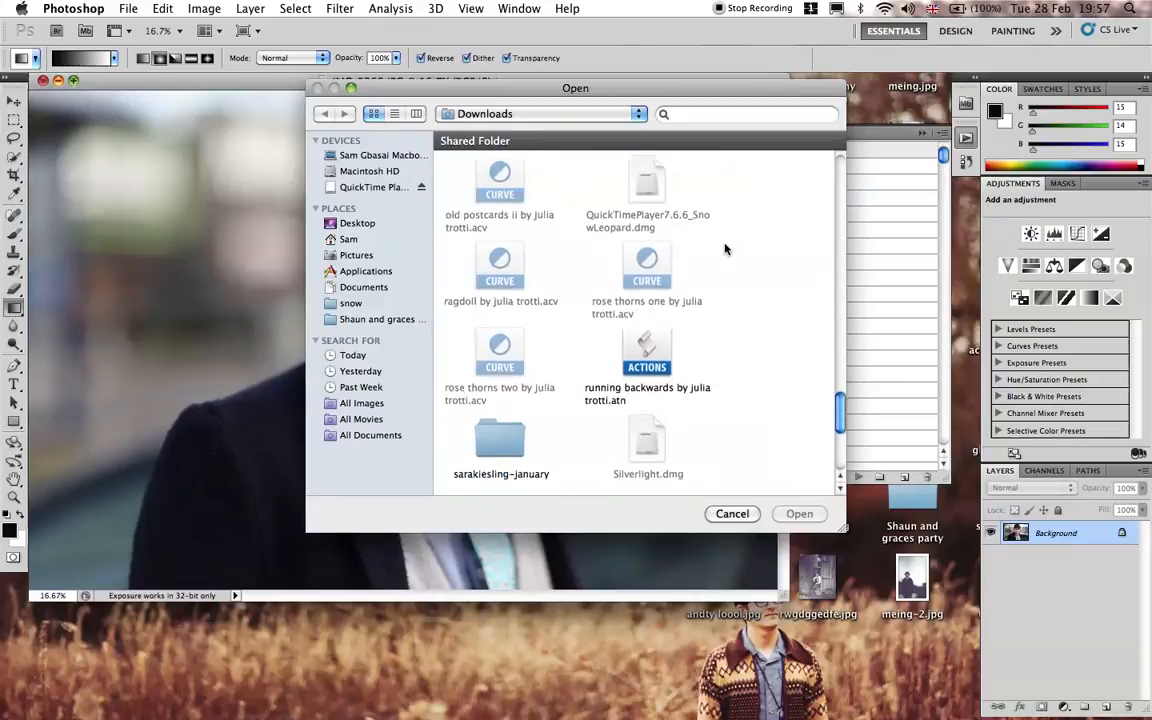
Step: Load sarakiesling-january.atn from its sarakiesling-january folder in Downloads
scroll("down", 3)
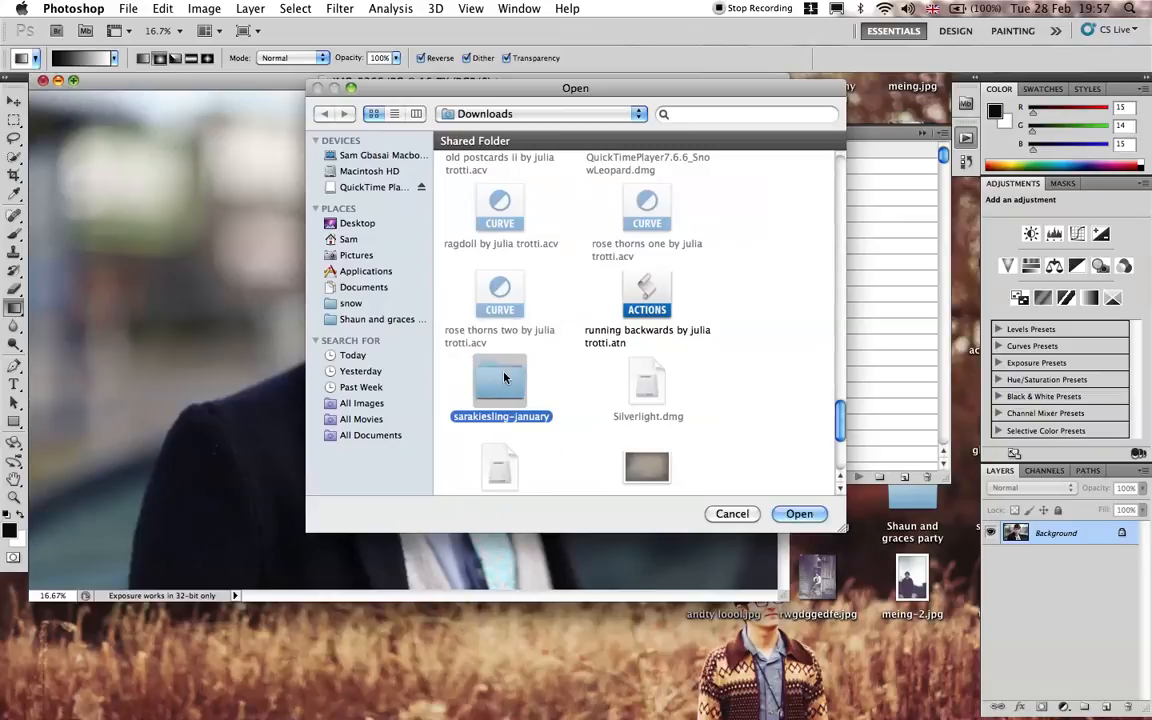
double_click(500, 383)
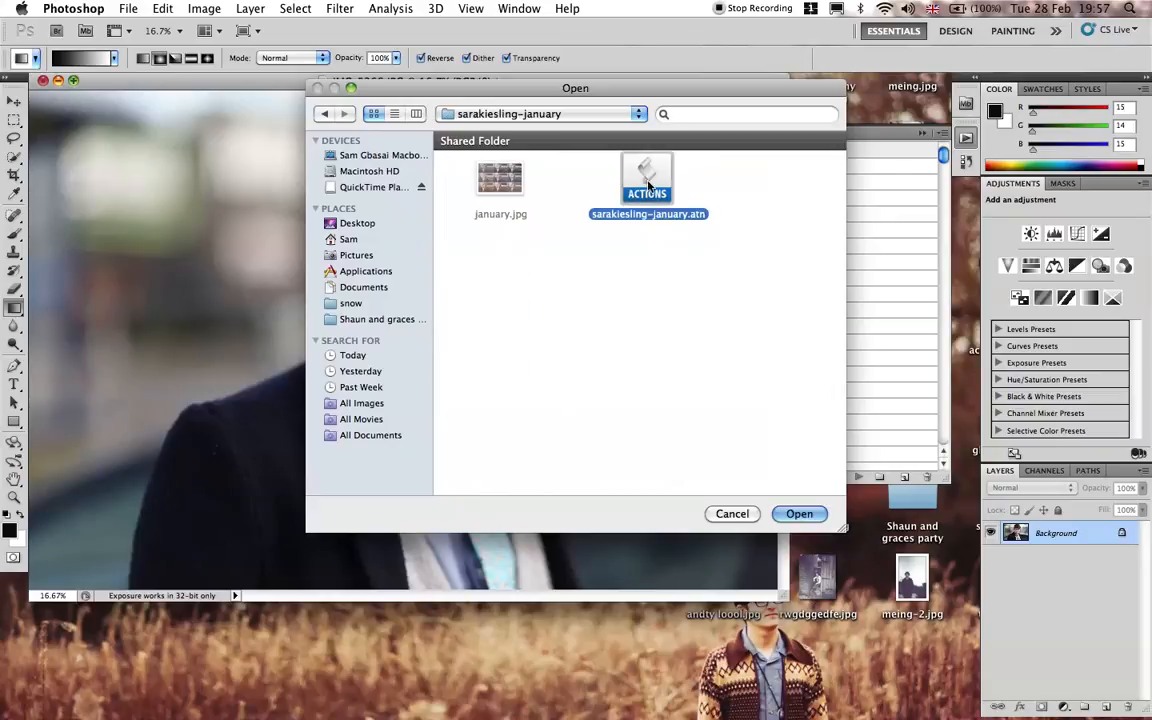
left_click(799, 513)
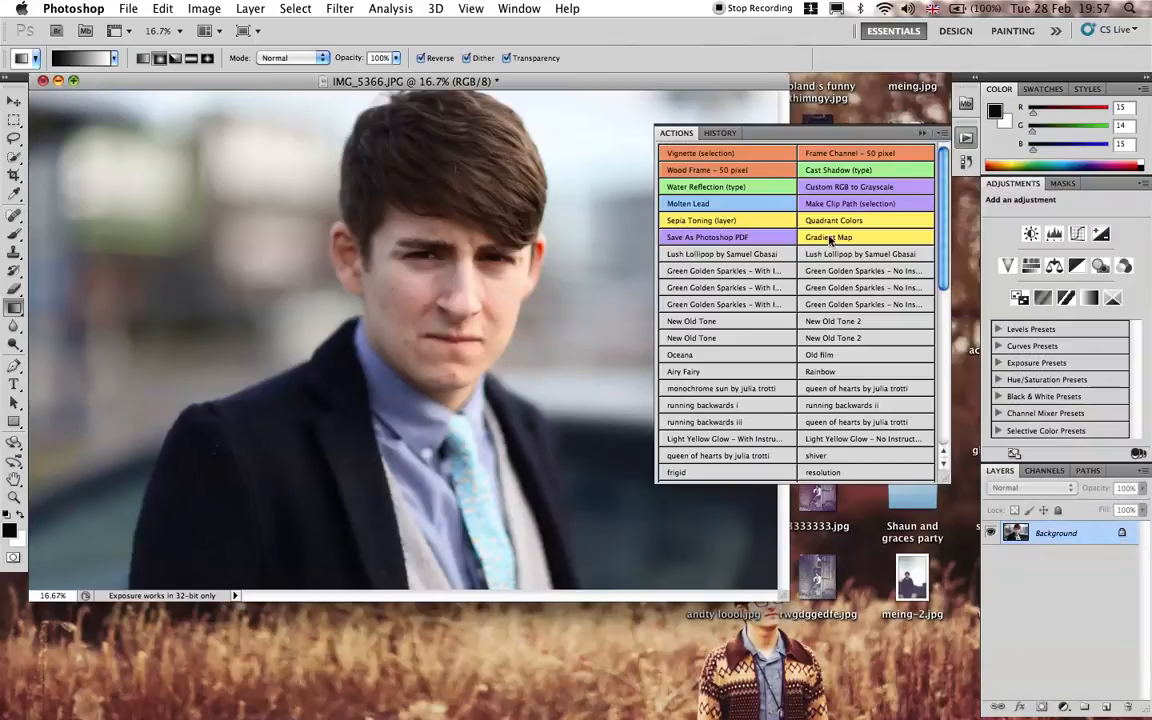
scroll("down", 3)
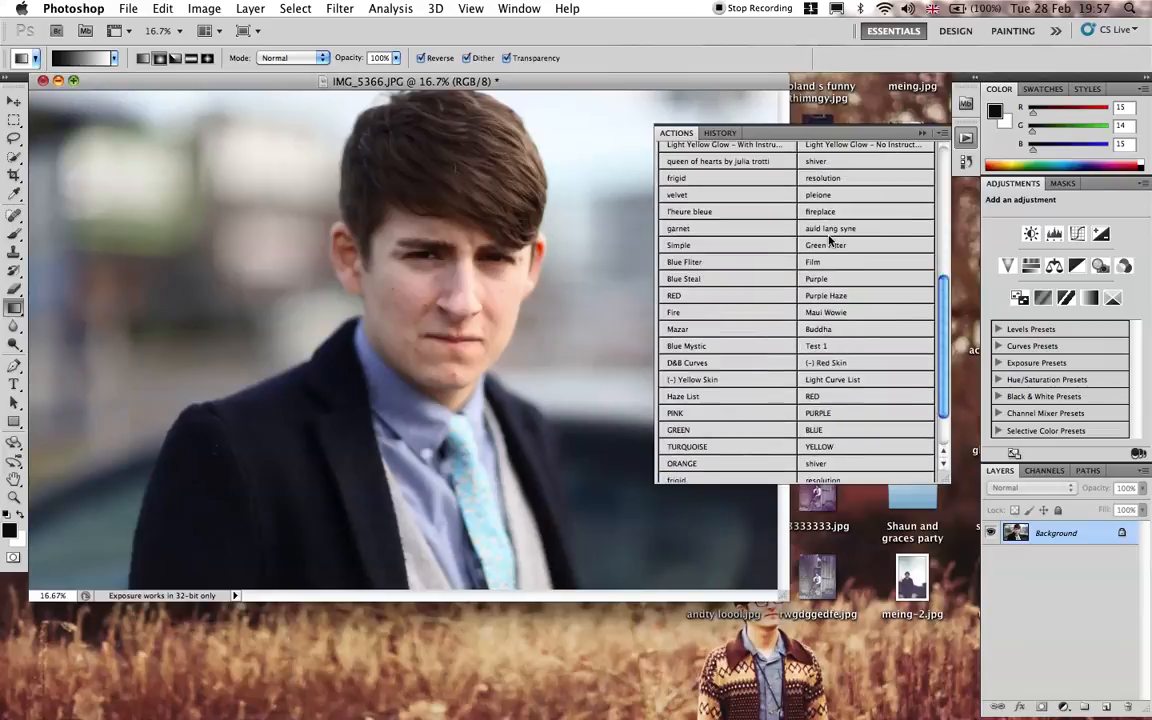
scroll("down", 3)
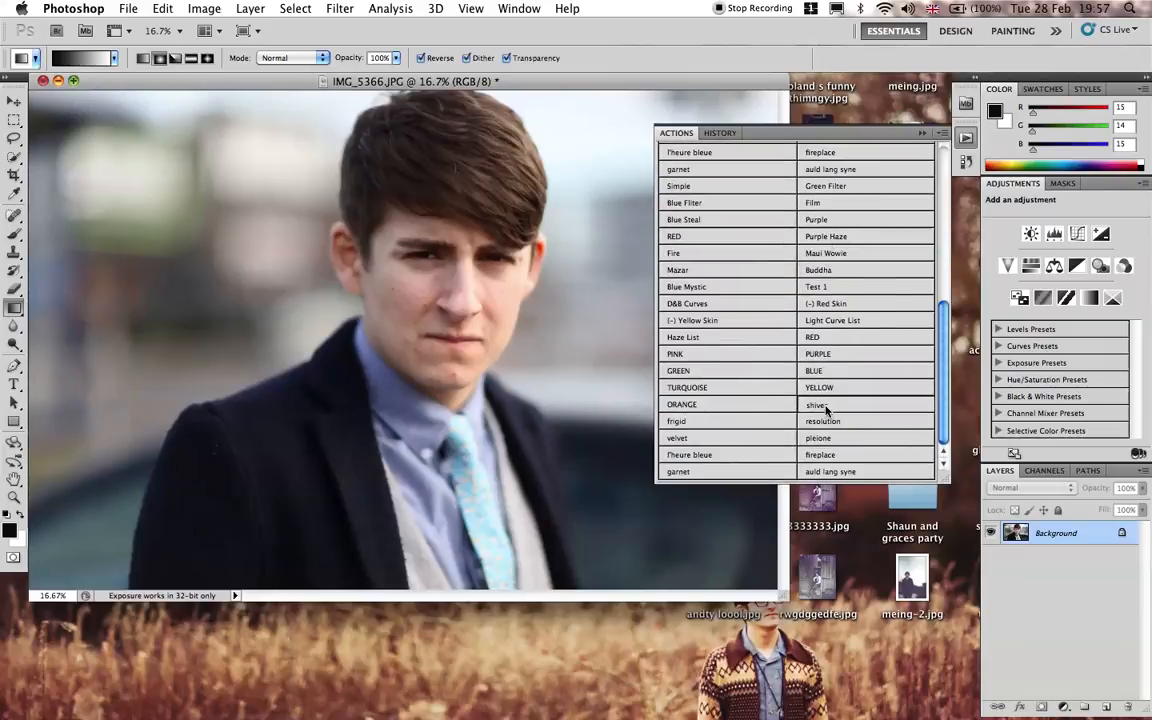